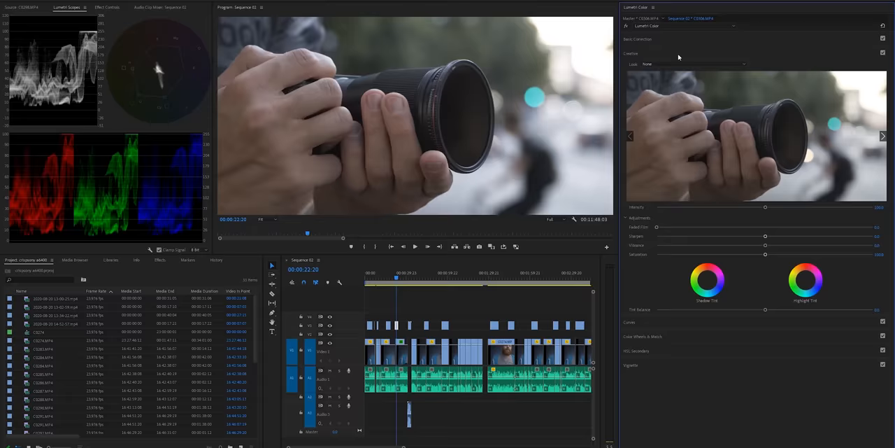
Choose a Creative Look in Lumetri Color for the camera-lens clip.
{"action": "left_click", "coordinate": [744, 63]}
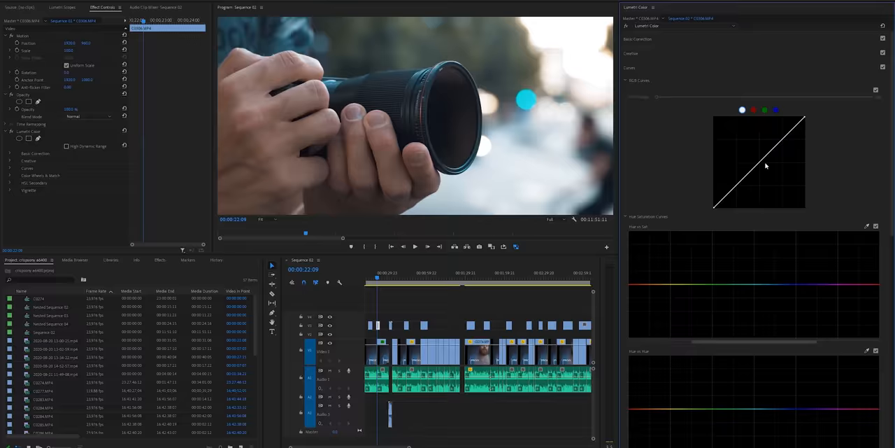
Add RGB curve points, lifting midtones and pulling shadows down for gentle contrast.
{"action": "left_click", "coordinate": [62, 7]}
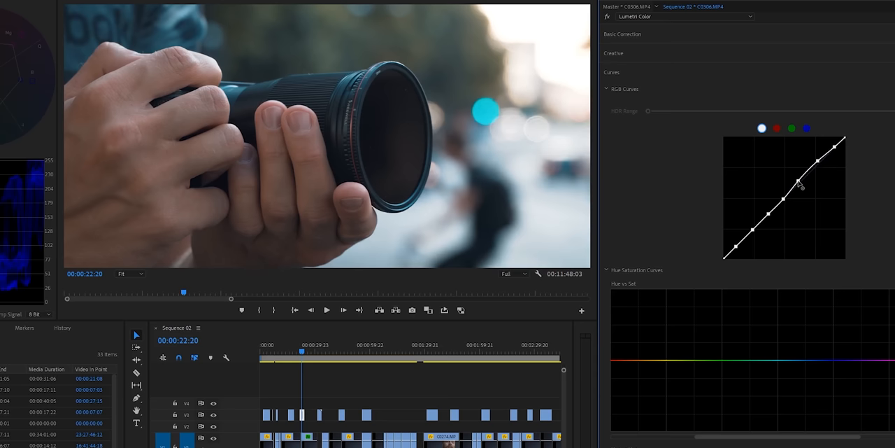
{"action": "left_click_drag", "start_coordinate": [797, 186], "coordinate": [785, 194]}
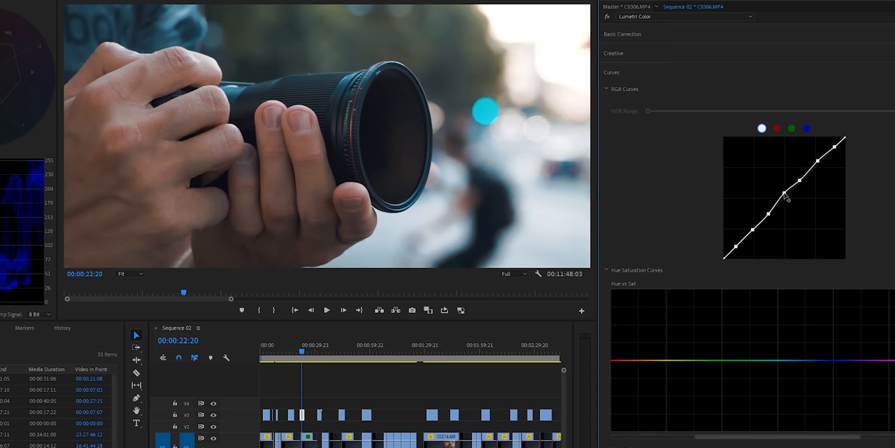
{"action": "left_click_drag", "start_coordinate": [763, 190], "coordinate": [755, 241]}
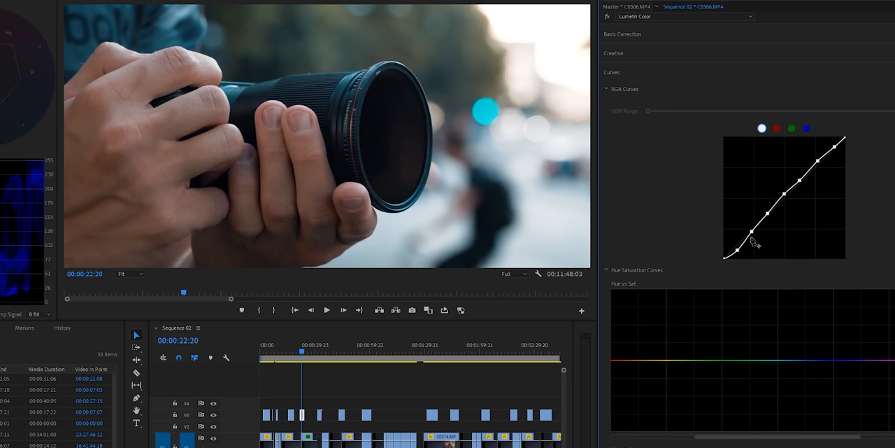
{"action": "left_click_drag", "start_coordinate": [759, 238], "coordinate": [773, 214]}
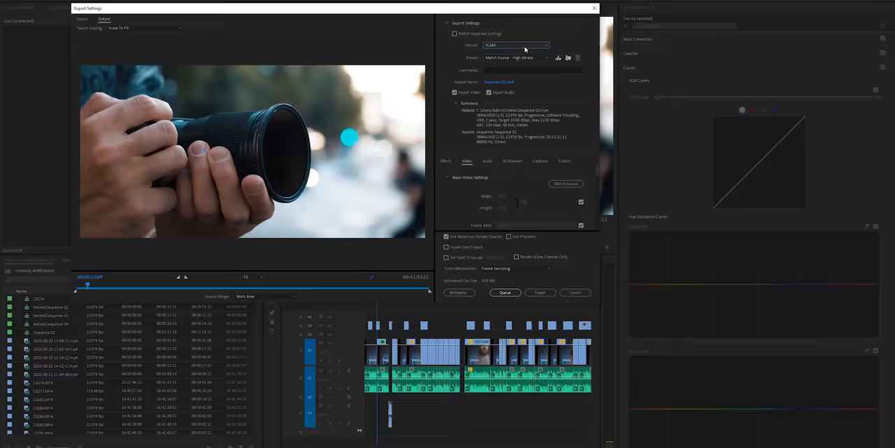
Apply the YouTube 2160p 4K Ultra HD preset, matching the sequence's 3840x1920 frame size.
{"action": "left_click", "coordinate": [518, 57]}
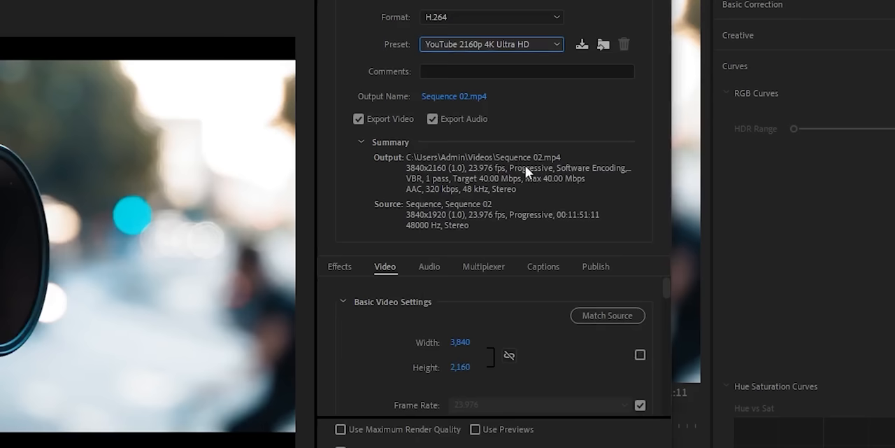
{"action": "left_click", "coordinate": [640, 354]}
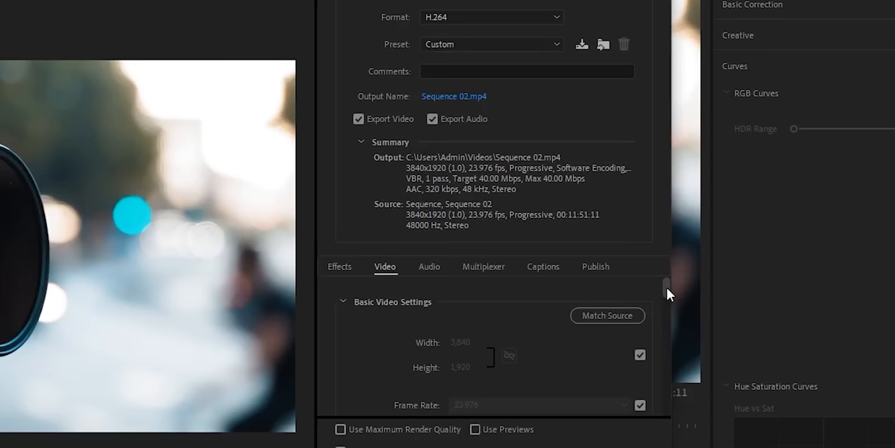
{"action": "scroll", "scroll_direction": "down", "scroll_amount": 3}
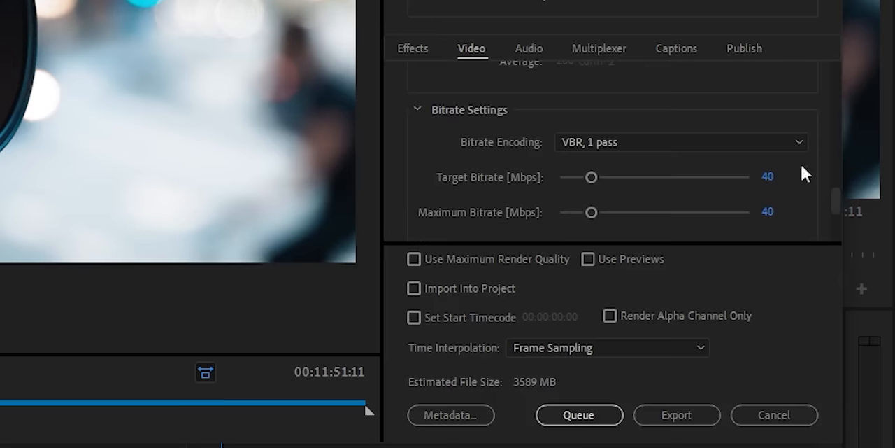
Switch Bitrate Encoding to VBR, 2 pass, keeping 40 Mbps target and maximum.
{"action": "left_click", "coordinate": [678, 142]}
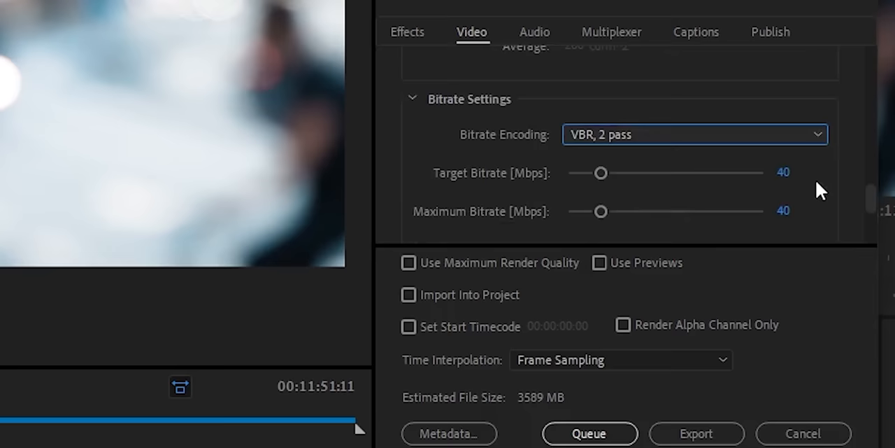